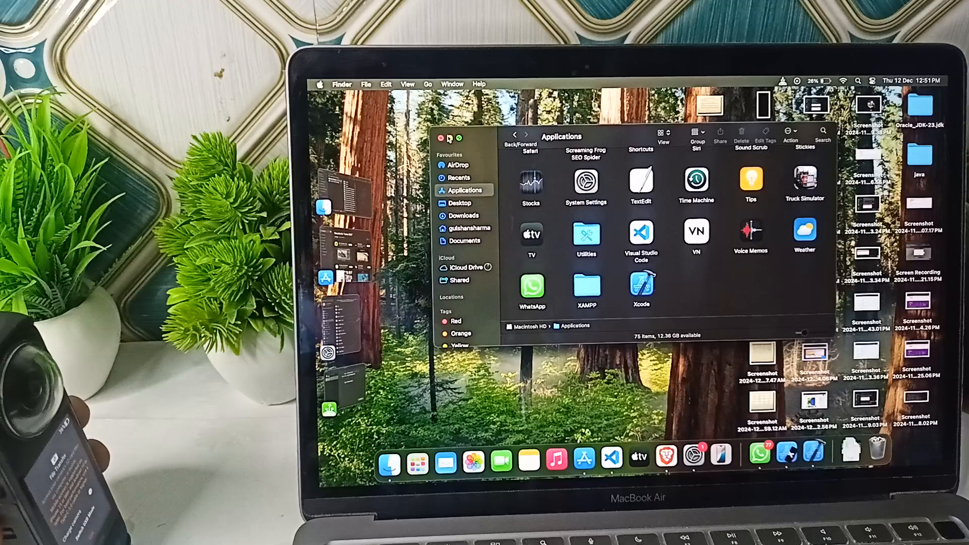
Close the Applications window so the desktop with the Untitled camera disk shows
click(441, 138)
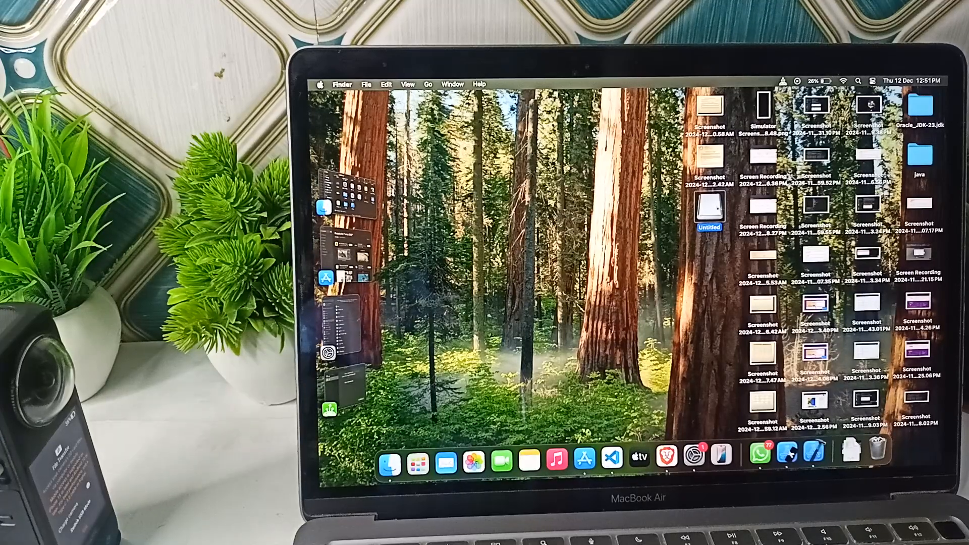
Browse Untitled > DCIM > Camera01 and copy VID_20241209_112427_10_005.mp4
double_click(709, 209)
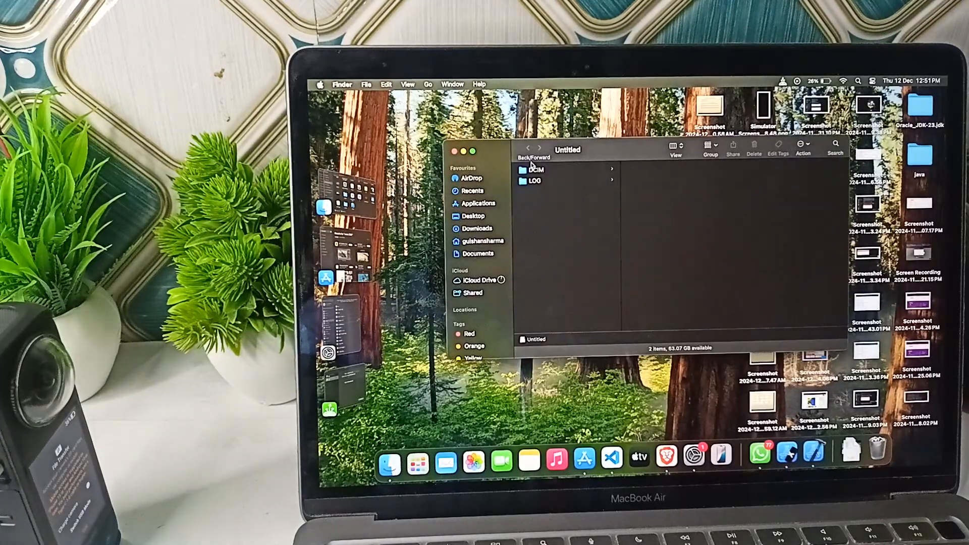
click(536, 170)
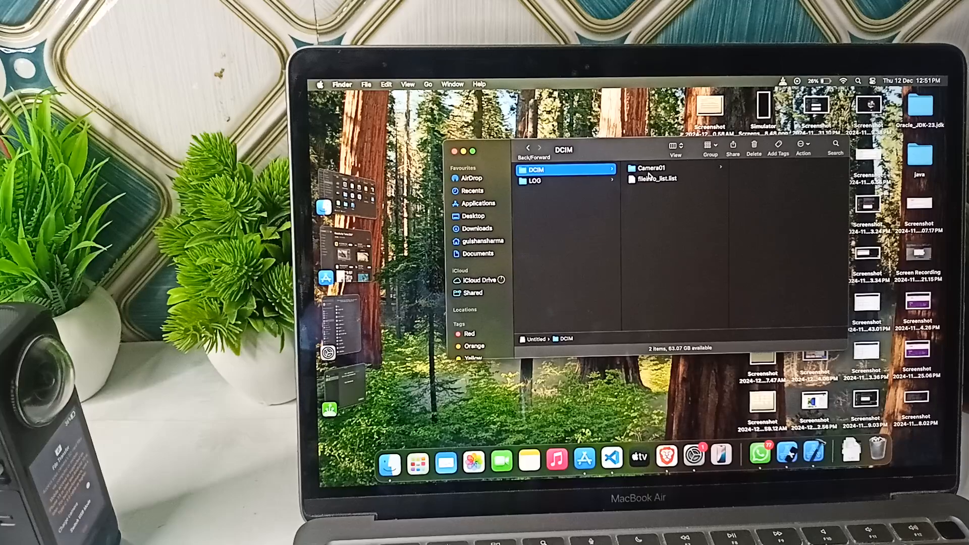
click(651, 167)
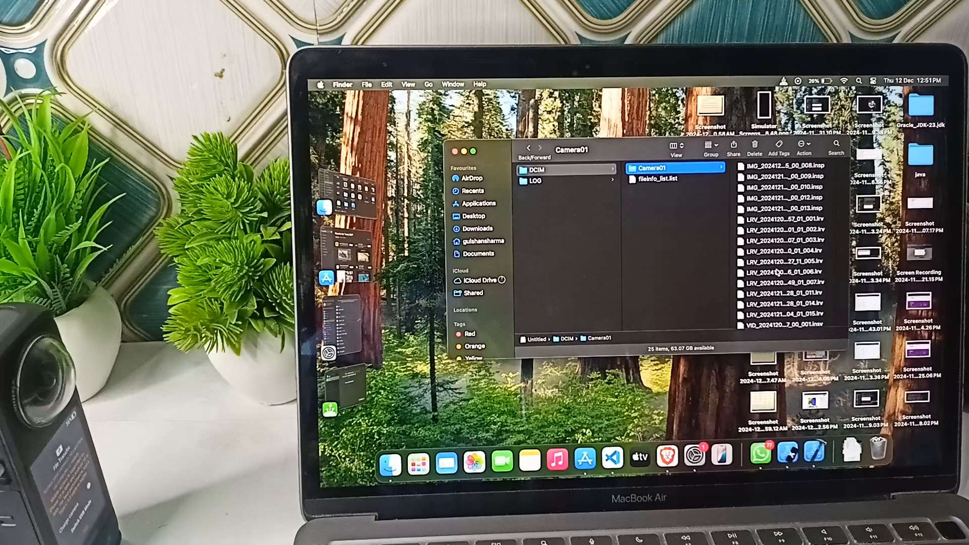
scroll(down, 3)
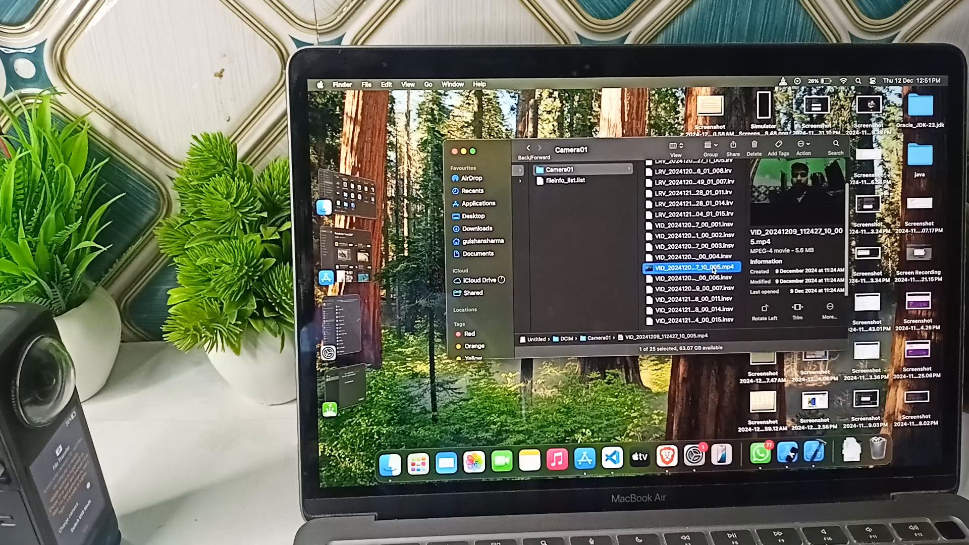
right_click(694, 266)
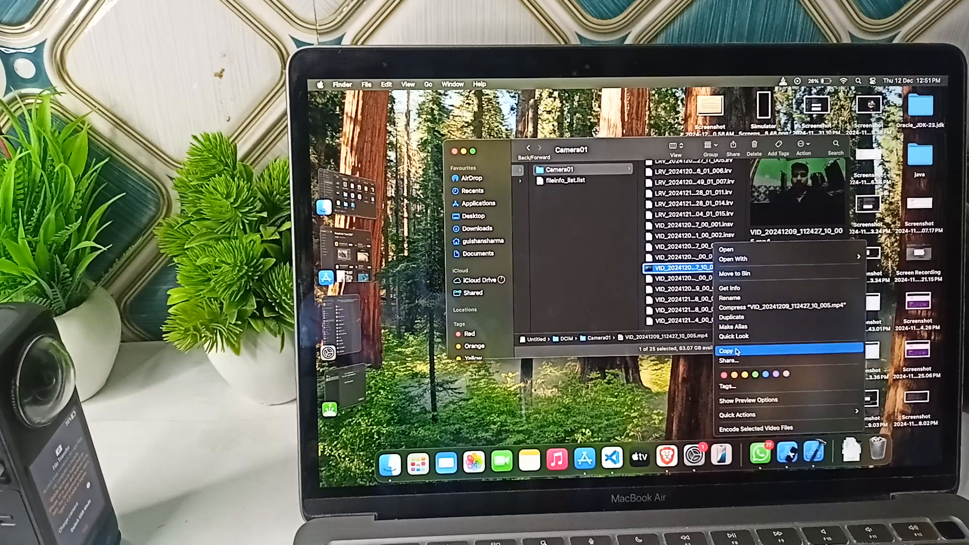
click(478, 228)
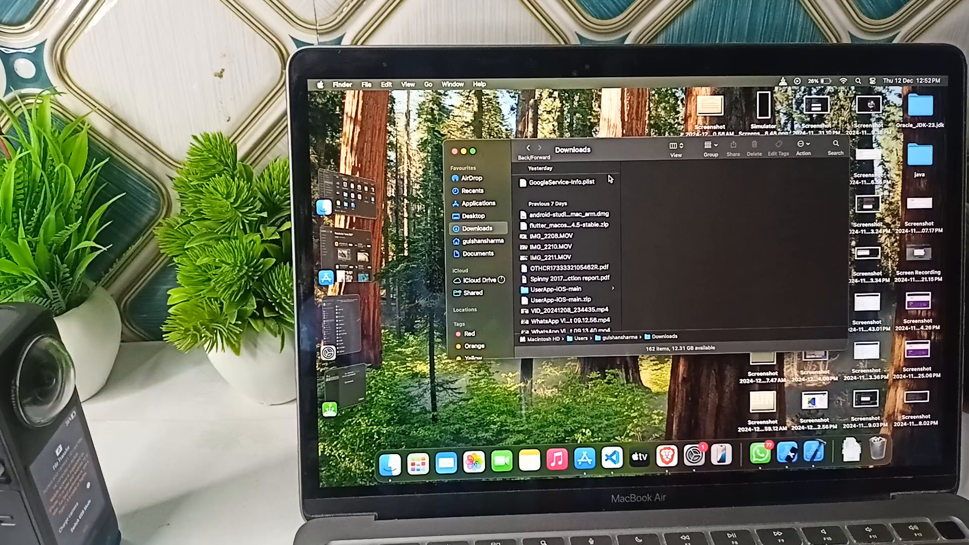
Paste VID_20241209_112427_10_005.mp4 into Downloads and select it to preview
right_click(562, 182)
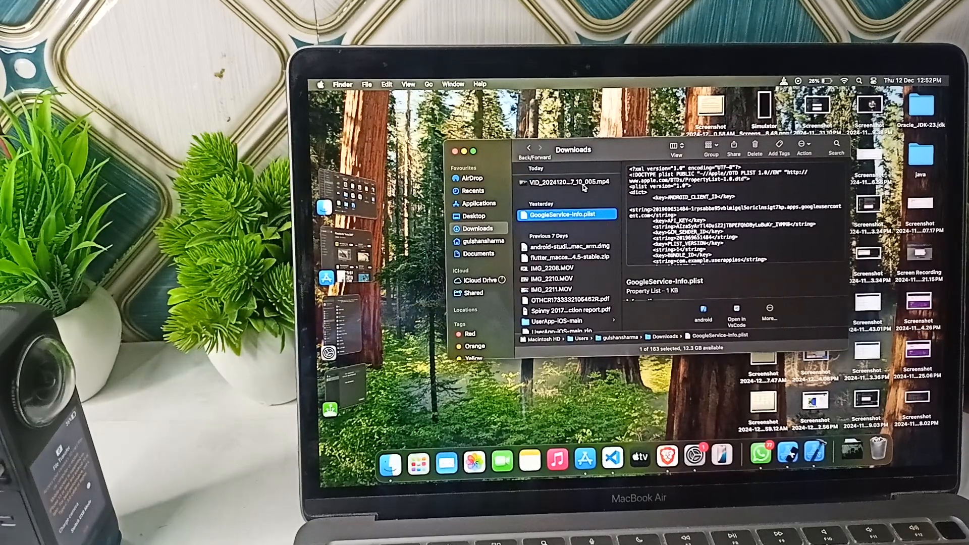
click(563, 182)
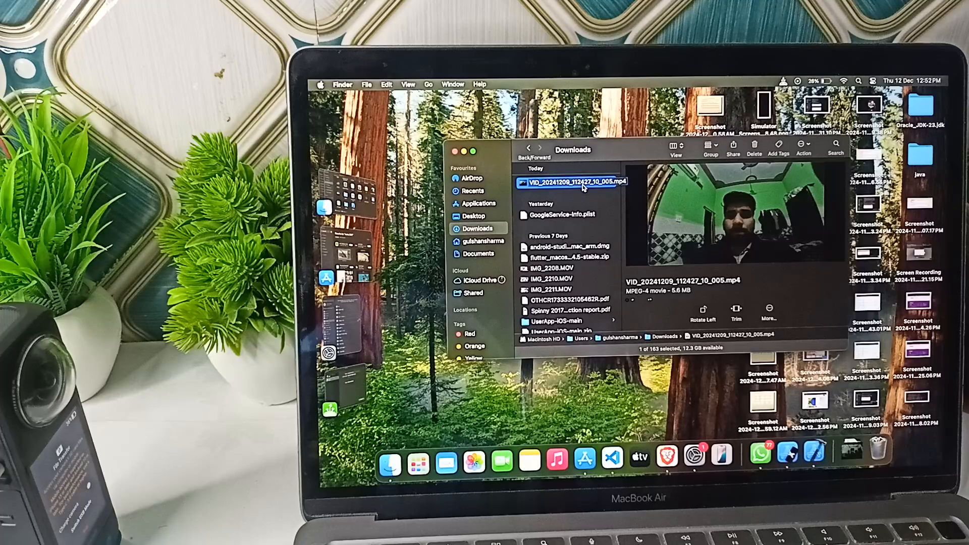